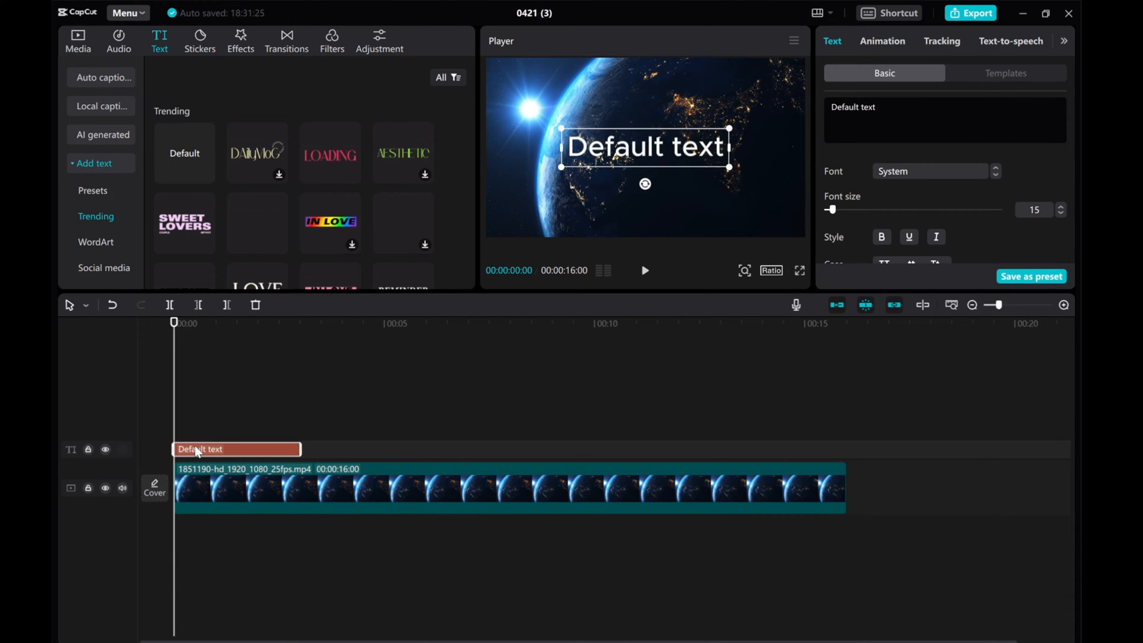
Trim the Default text clip's right edge so it ends at 1 second
left_click_drag(300, 449, 243, 448)
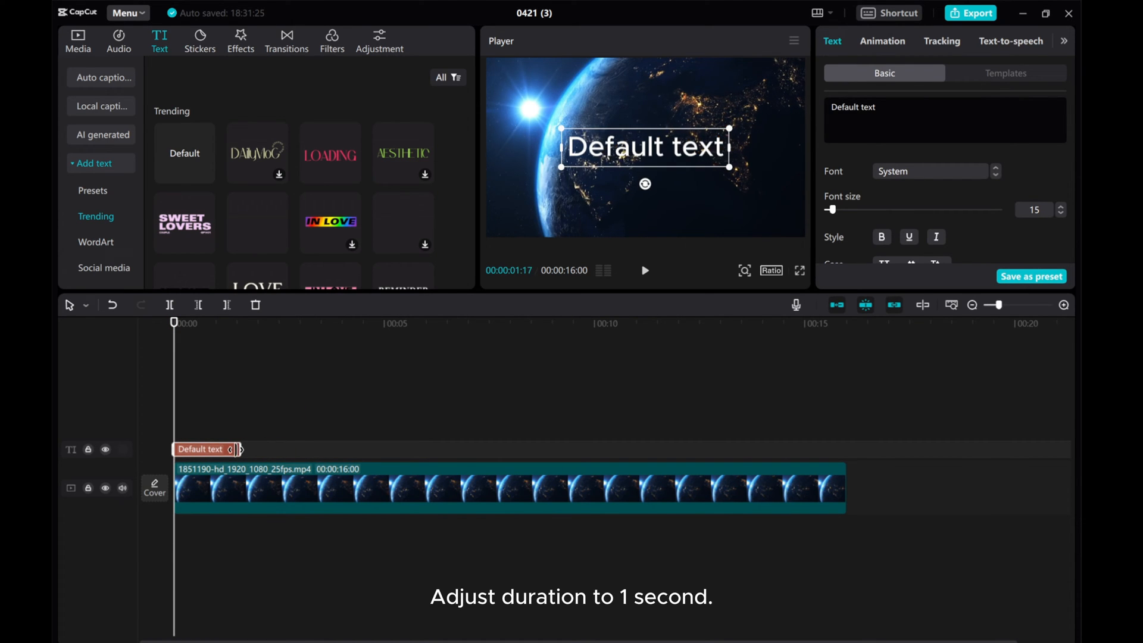
left_click_drag(240, 448, 228, 448)
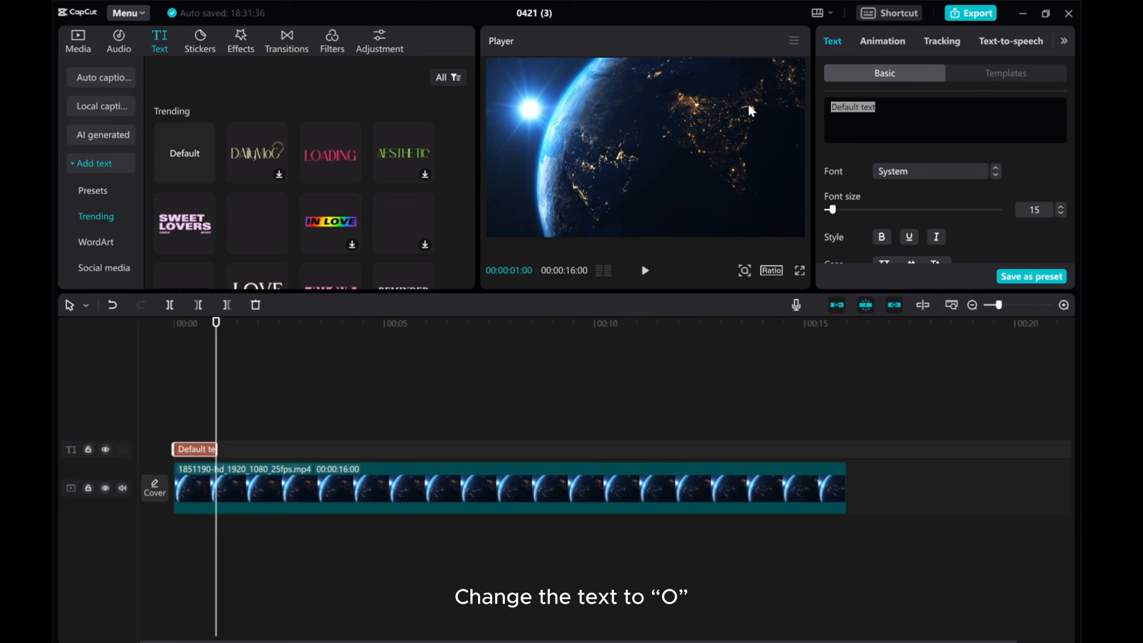
Change the text to 'O', set font size 25, and colour it orange
type("O")
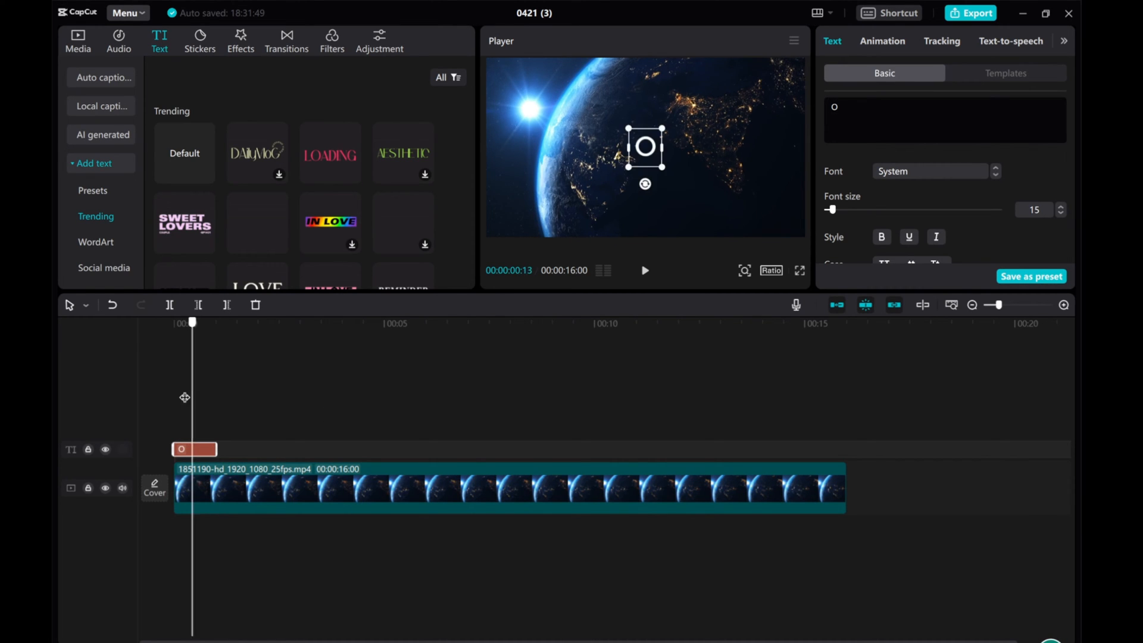
left_click(933, 171)
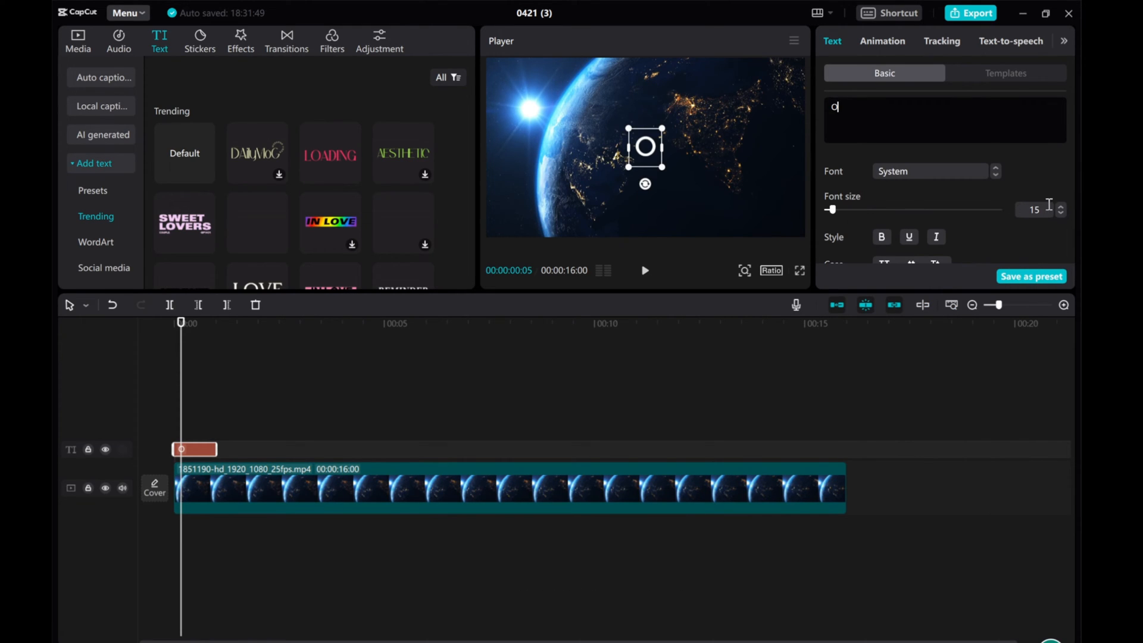
left_click(1061, 205)
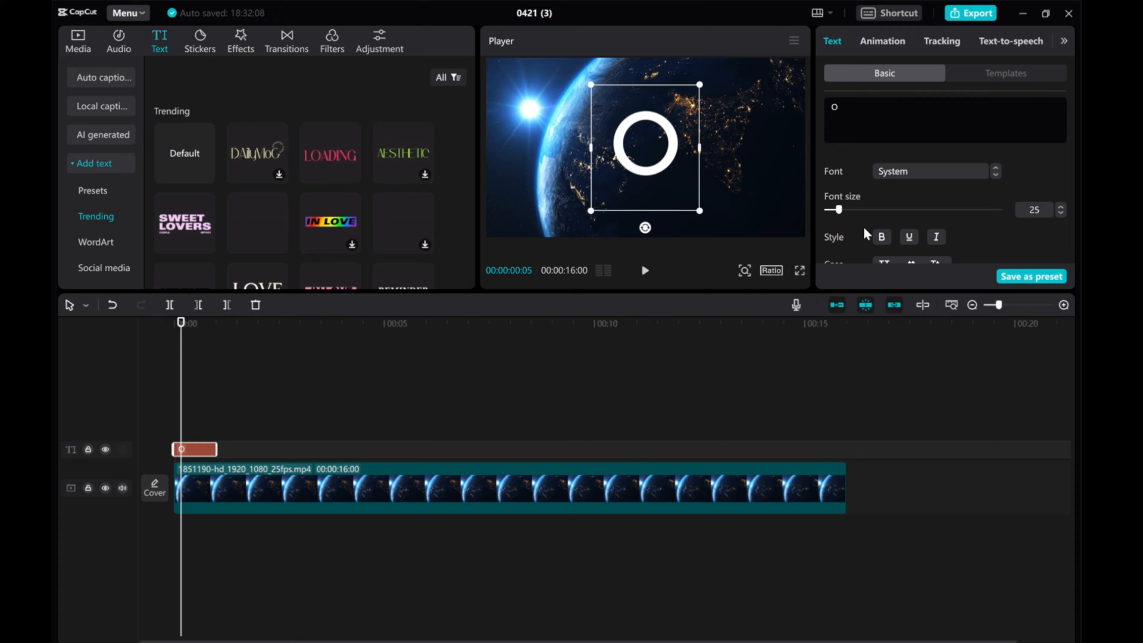
left_click(897, 188)
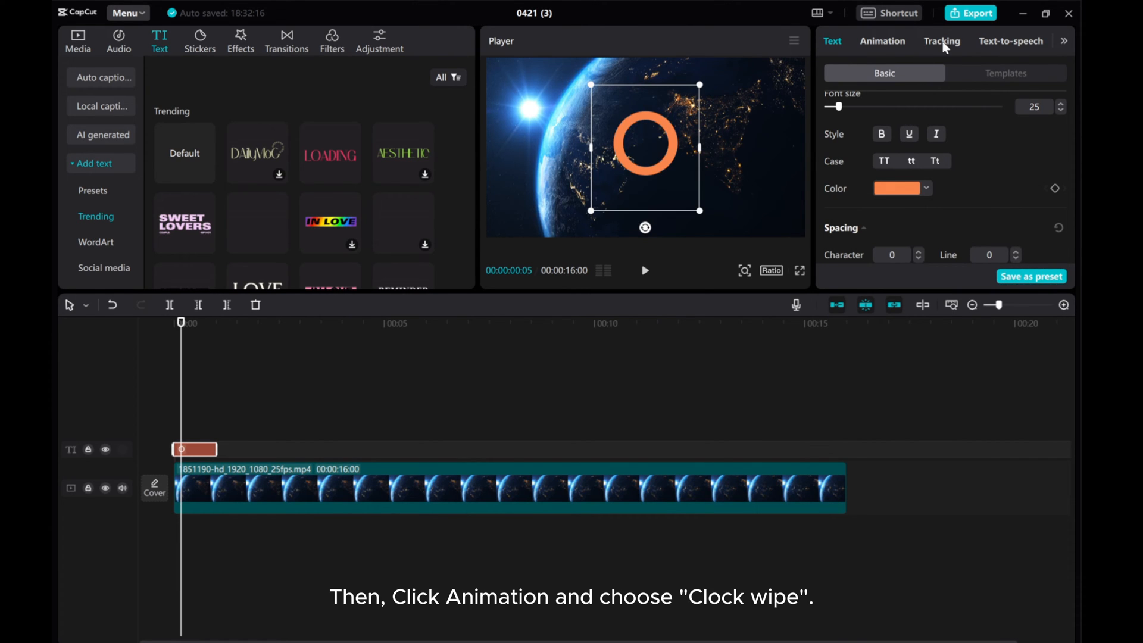
Apply the Clock wipe in-animation to the O with a 1.0s duration
left_click(882, 41)
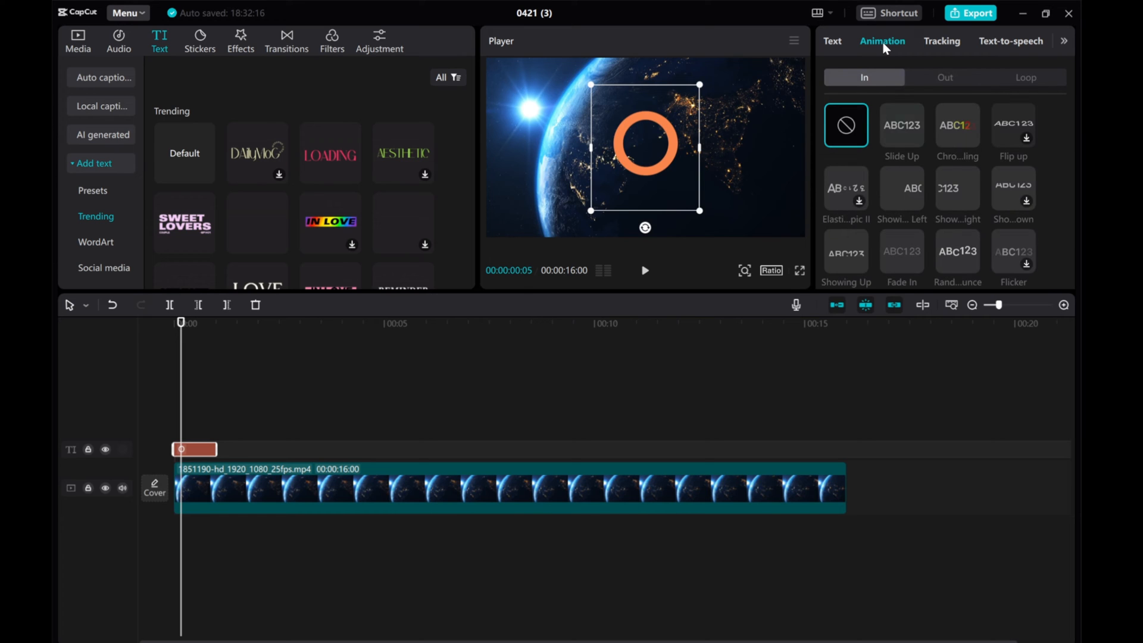
scroll("down", 3)
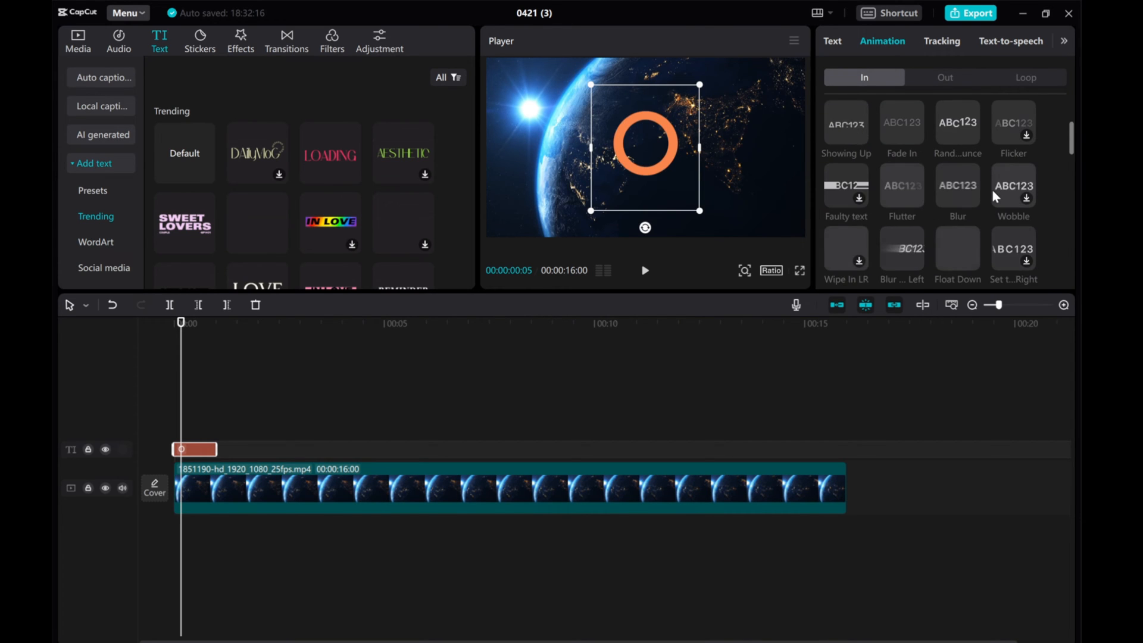
scroll("down", 3)
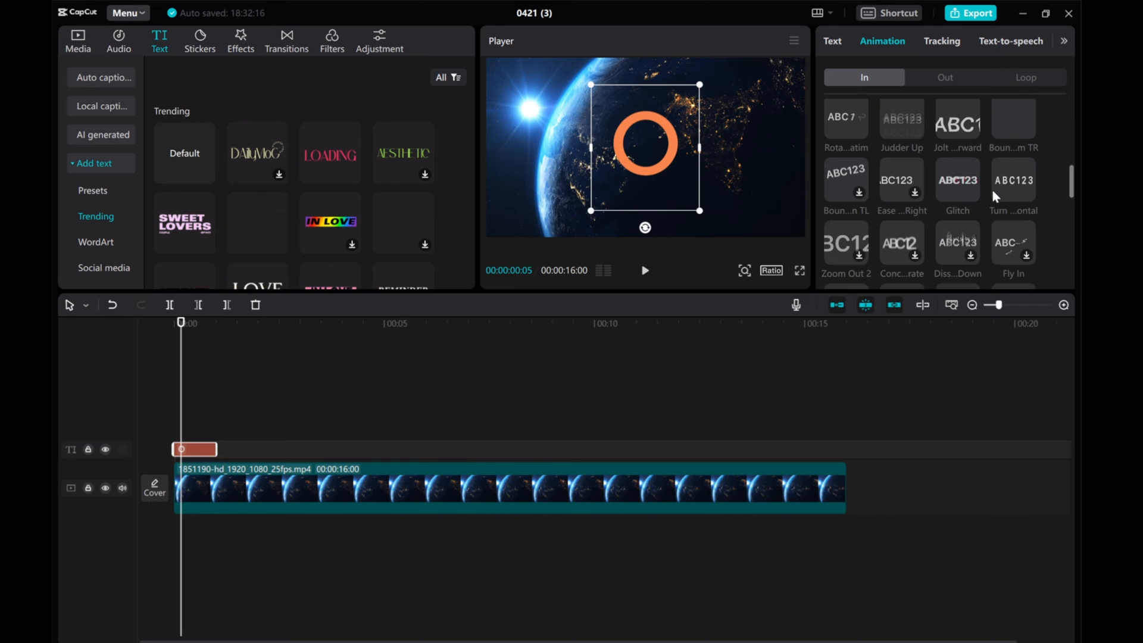
scroll("down", 3)
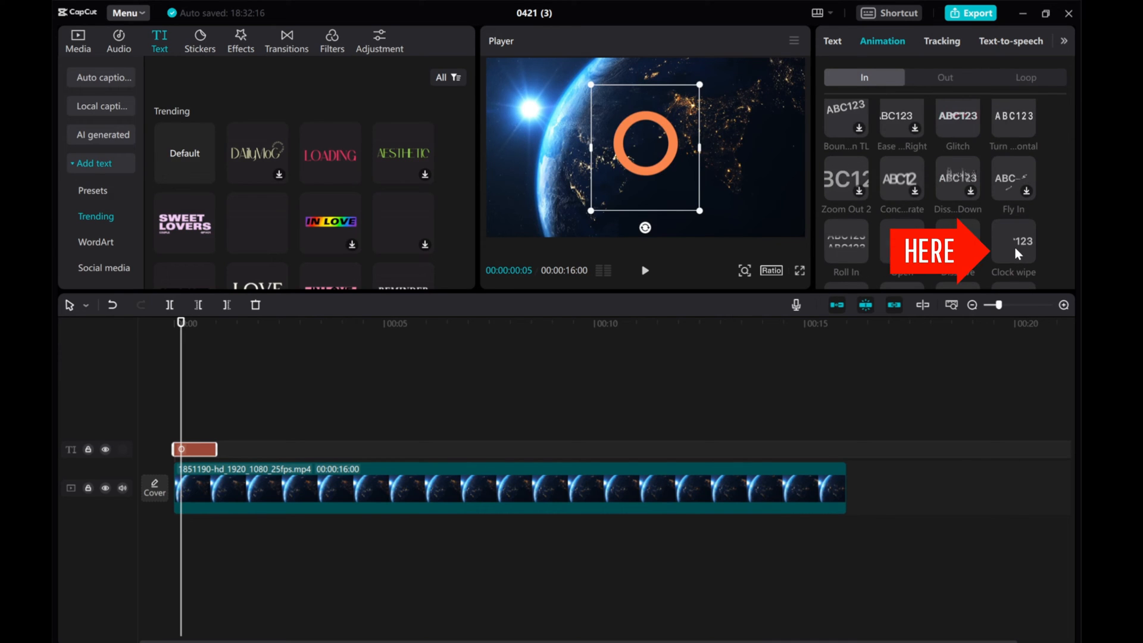
left_click(1013, 240)
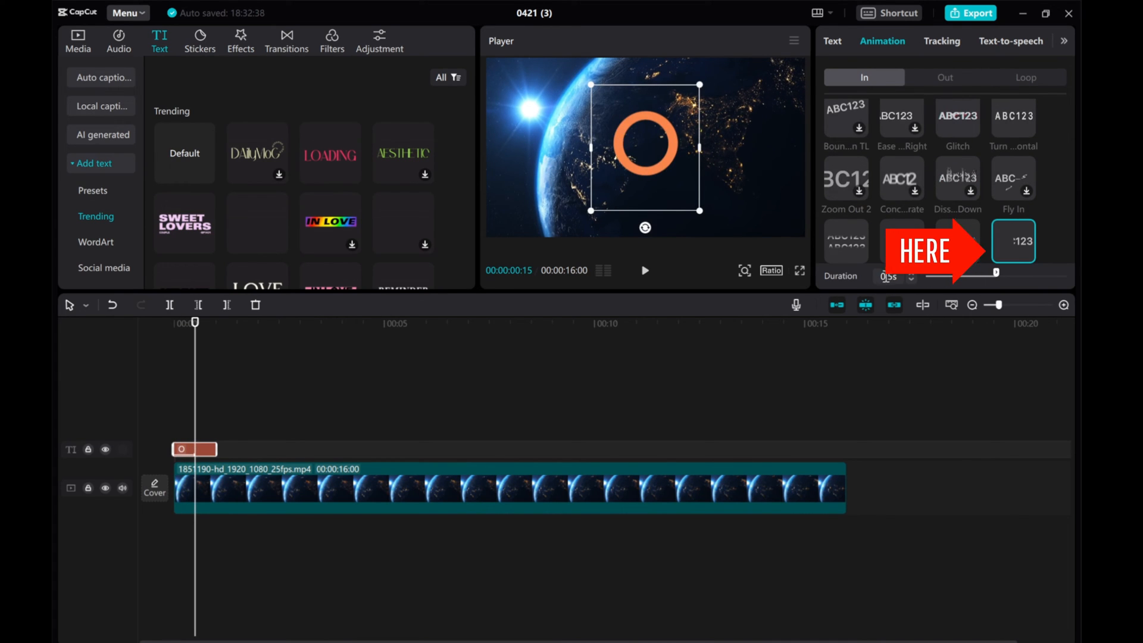
type("1s")
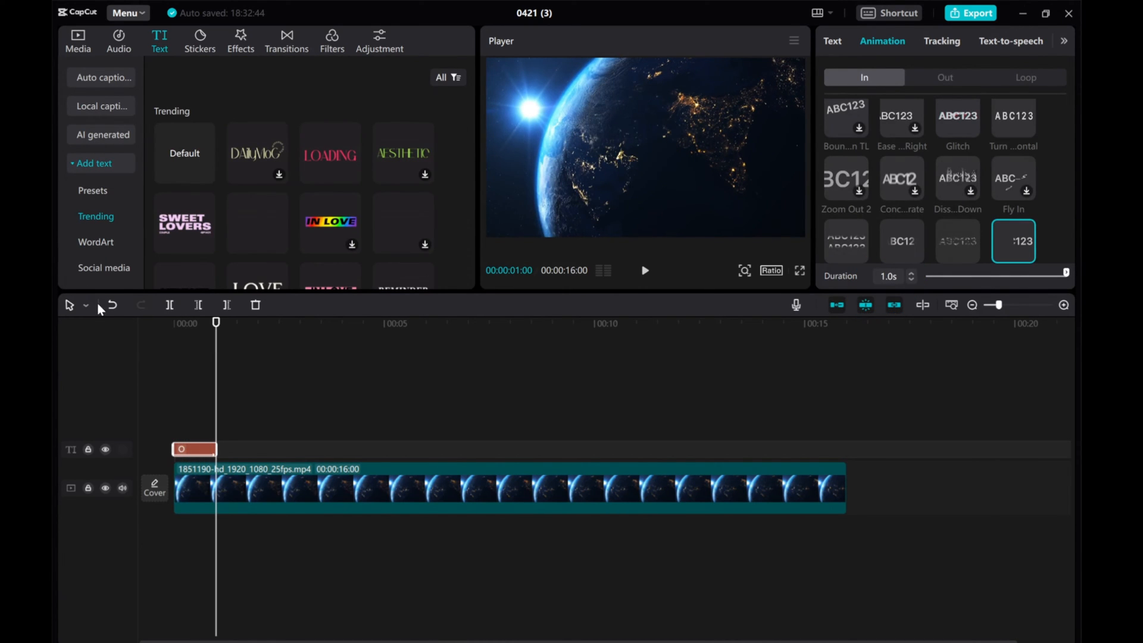
Paste a copy of the O clip onto a new track above the original
right_click(194, 448)
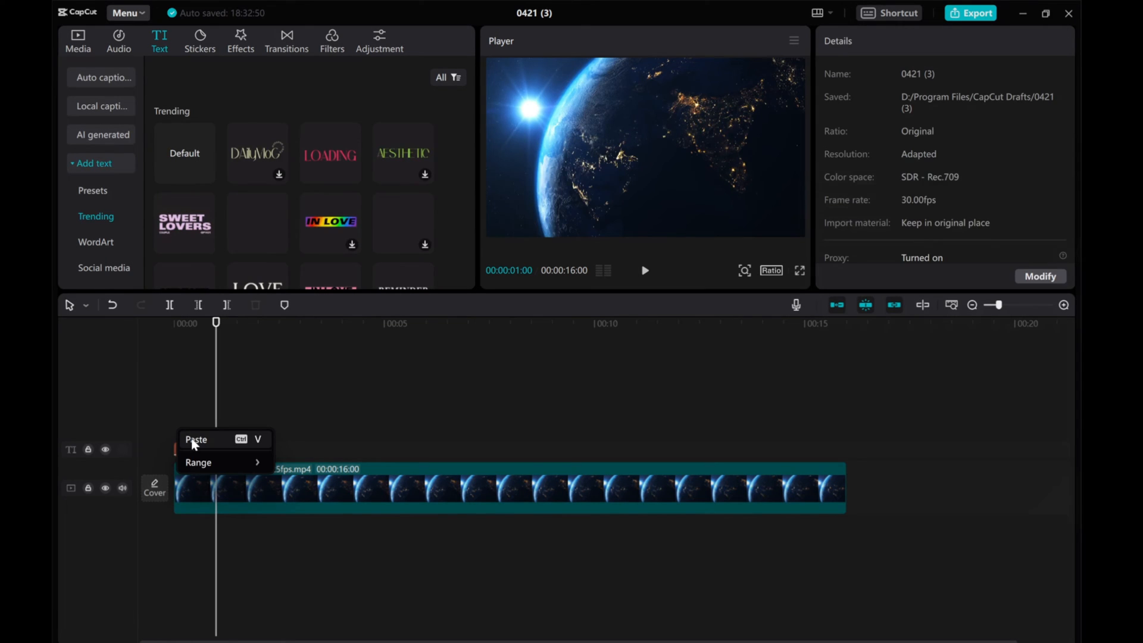
left_click(196, 439)
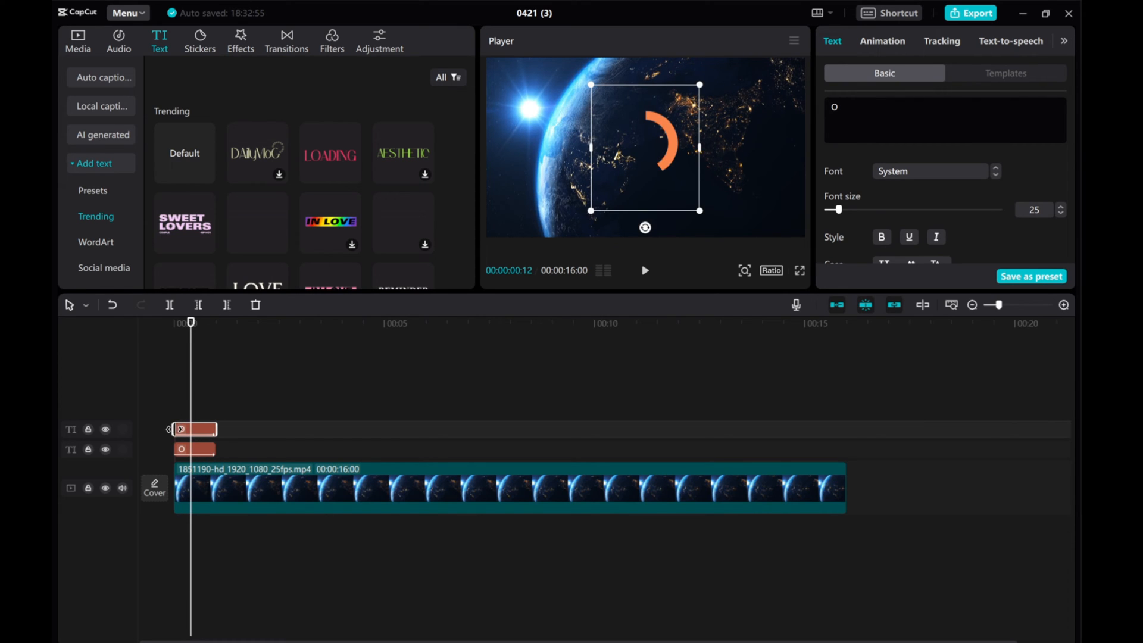
Change the pasted clip to a white '5' at font size 10
type("5")
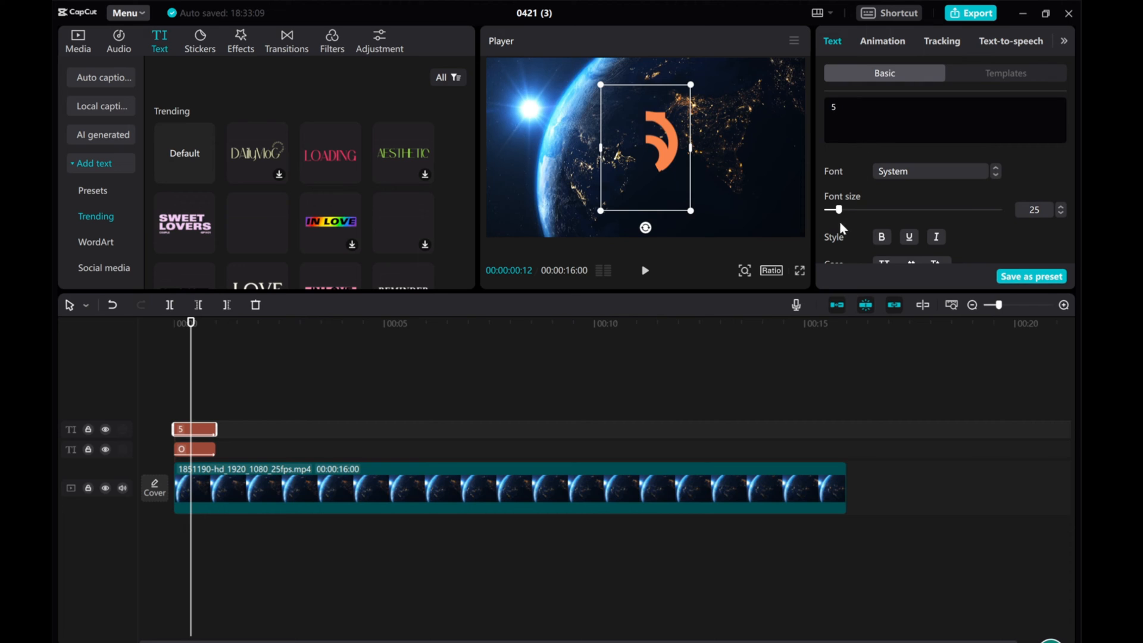
left_click_drag(834, 210, 830, 210)
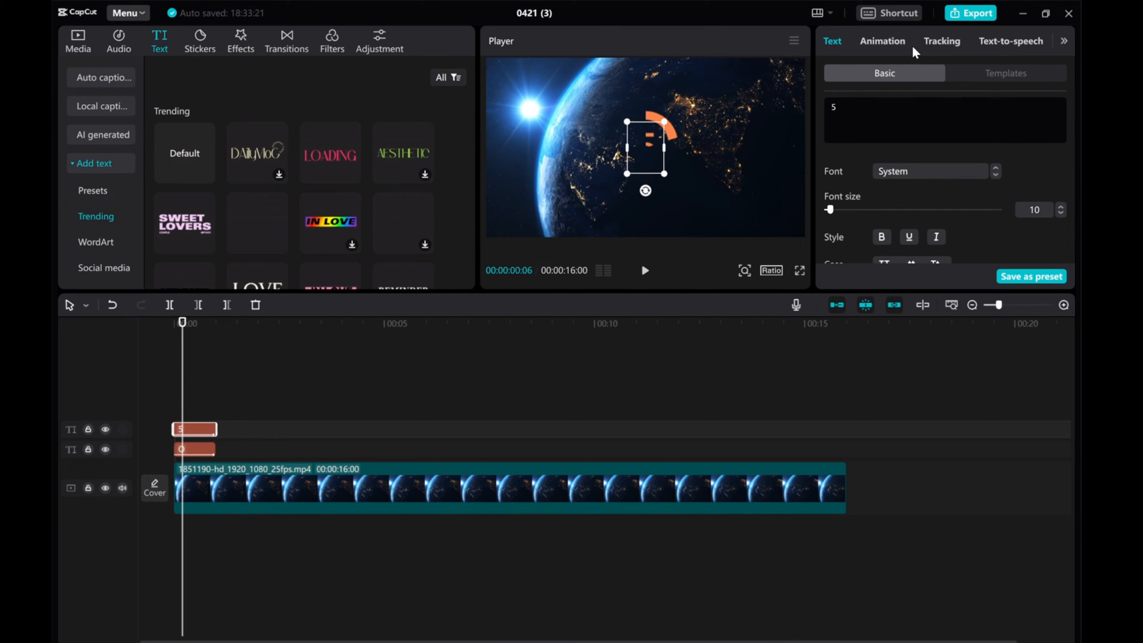
left_click(896, 188)
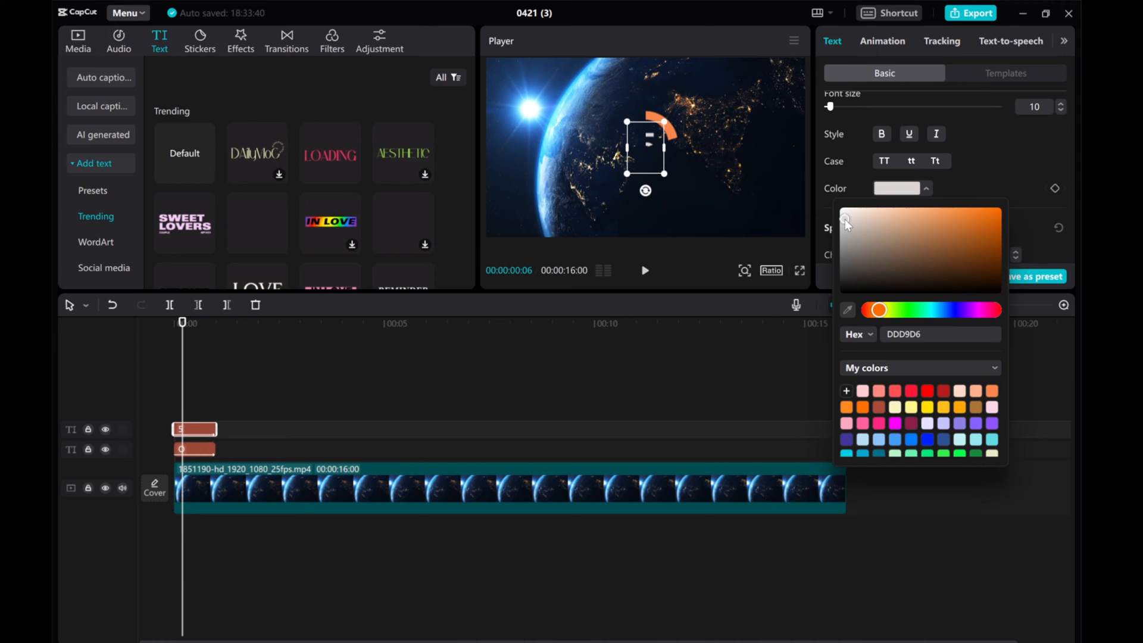
left_click(928, 392)
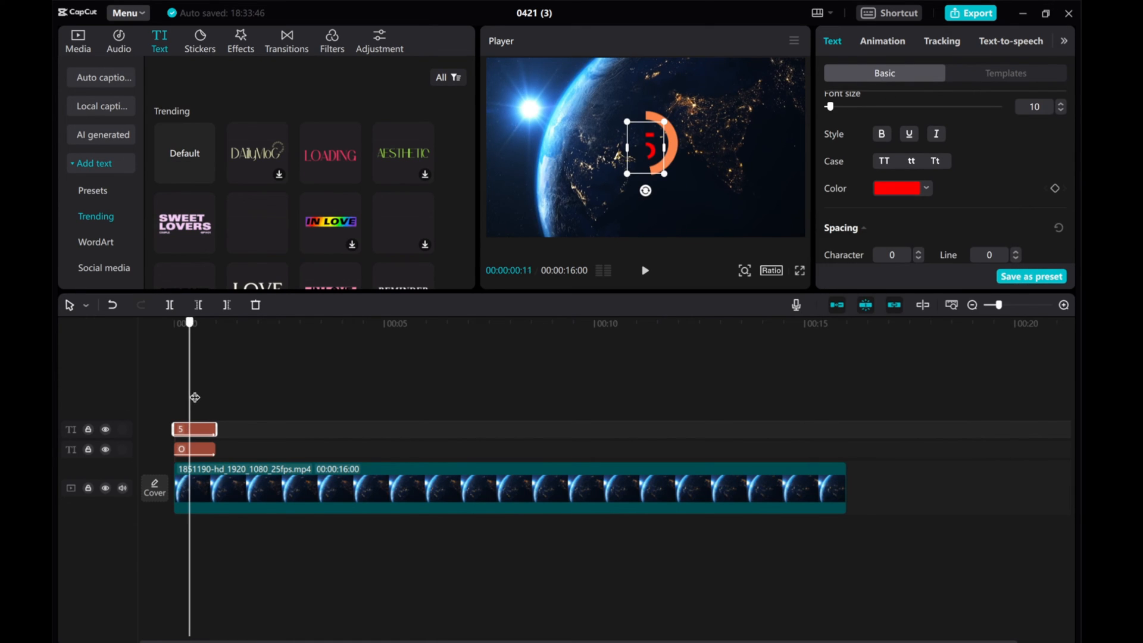
left_click(899, 188)
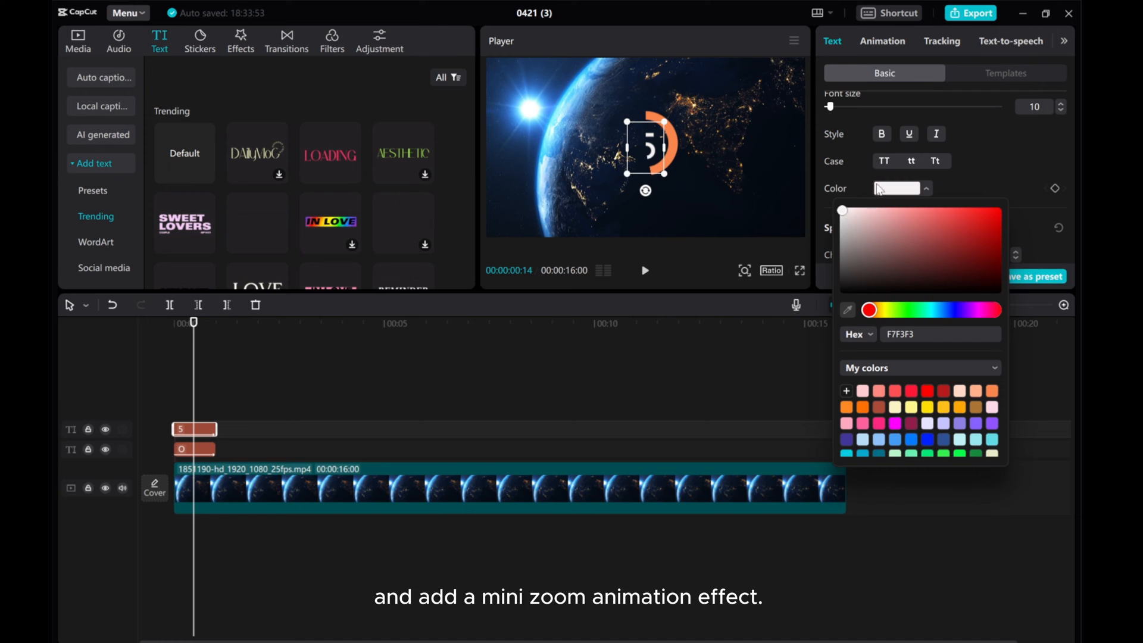
left_click(882, 41)
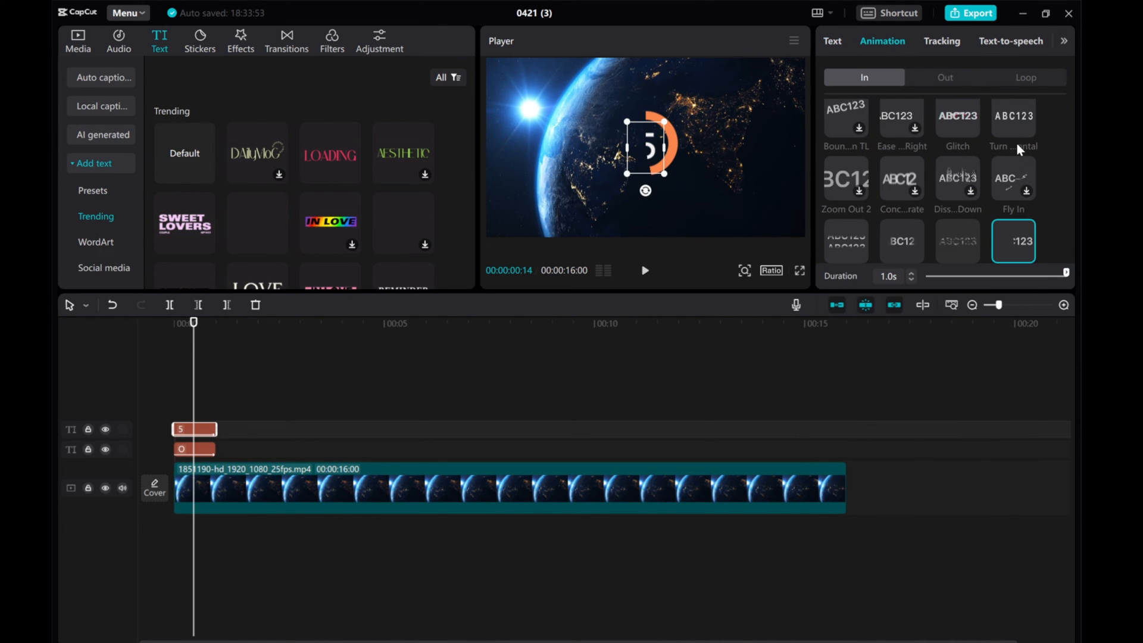
Paste the O and number clip pair four more times in sequence
scroll("down", 3)
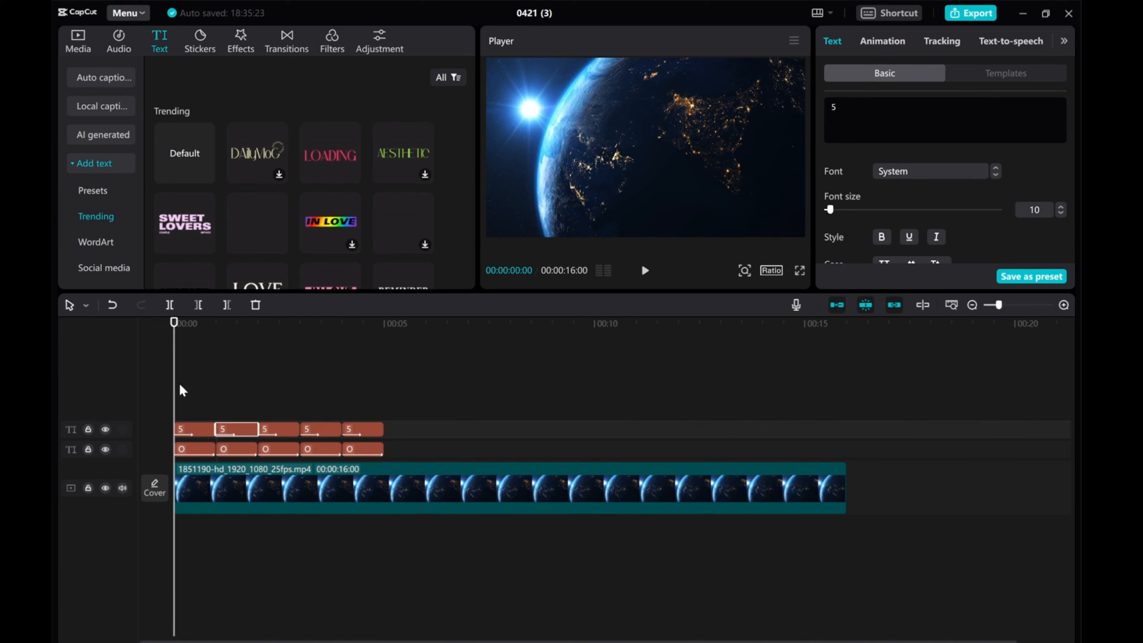
Edit the later number clips to read 4, 3, 2 and 1
left_click(235, 429)
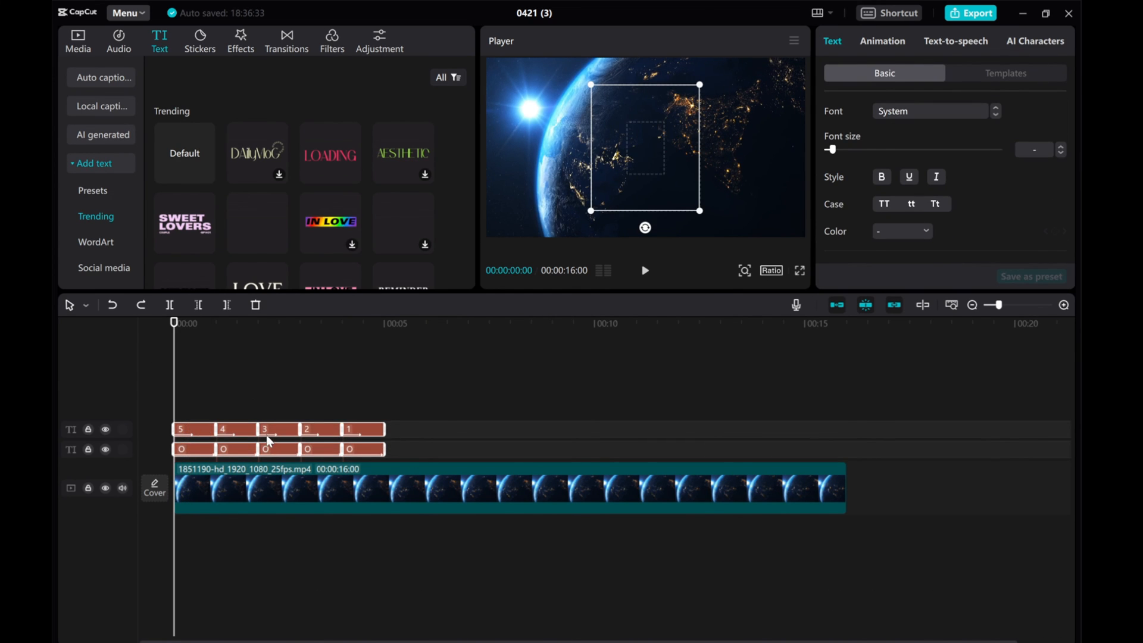
Merge the ten selected countdown text clips into a compound clip
right_click(266, 439)
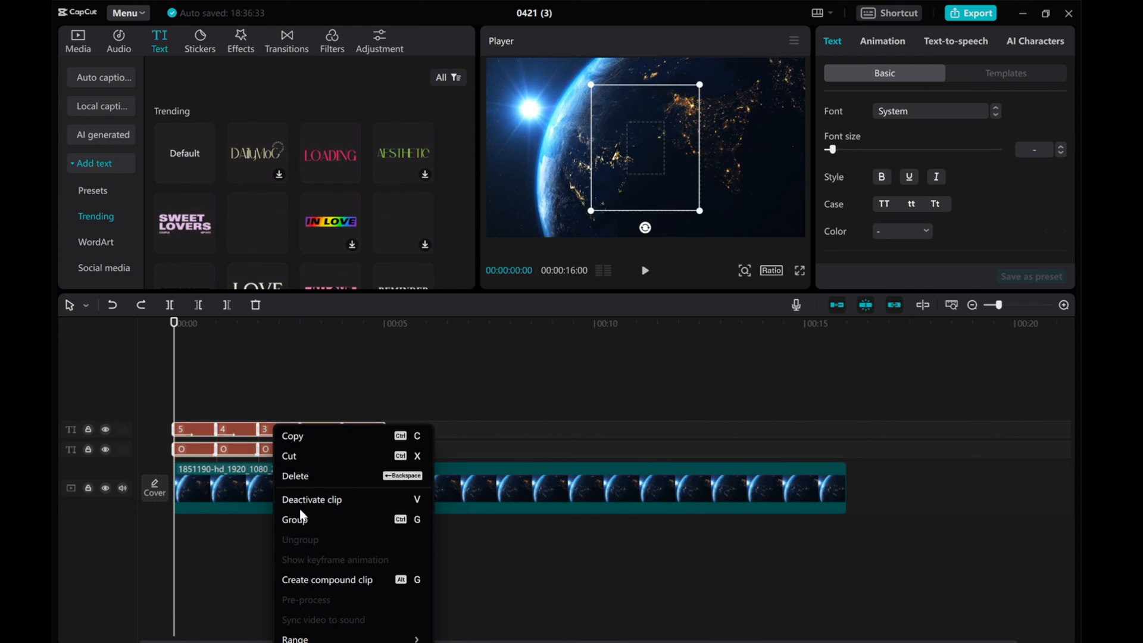
left_click(327, 579)
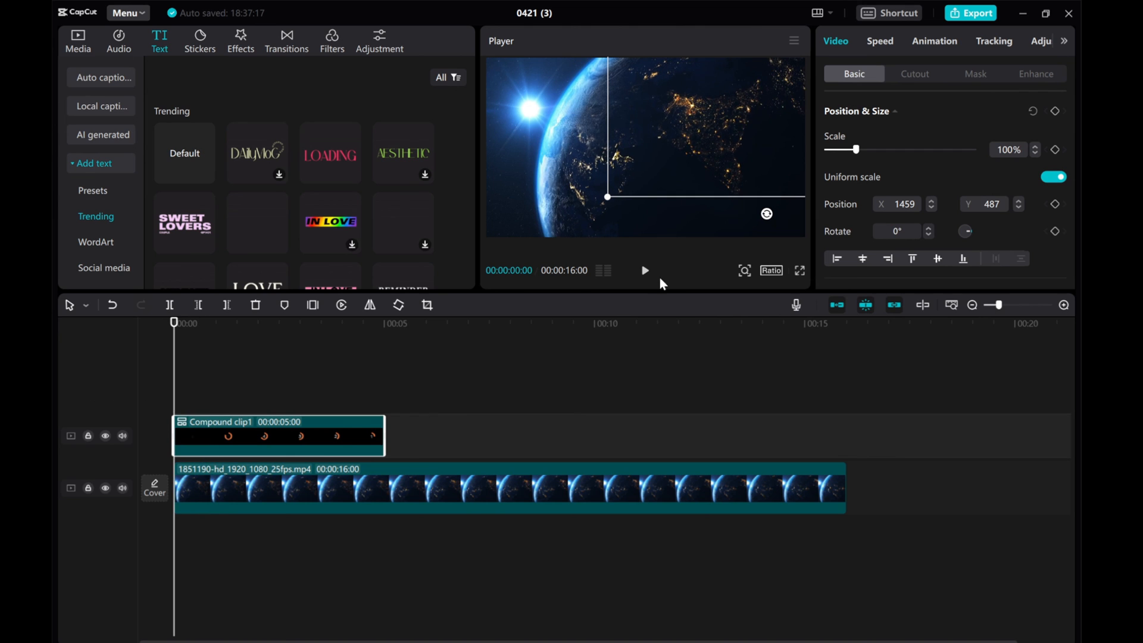
Move the countdown to position X 1459, Y 487 and play the preview
left_click(644, 270)
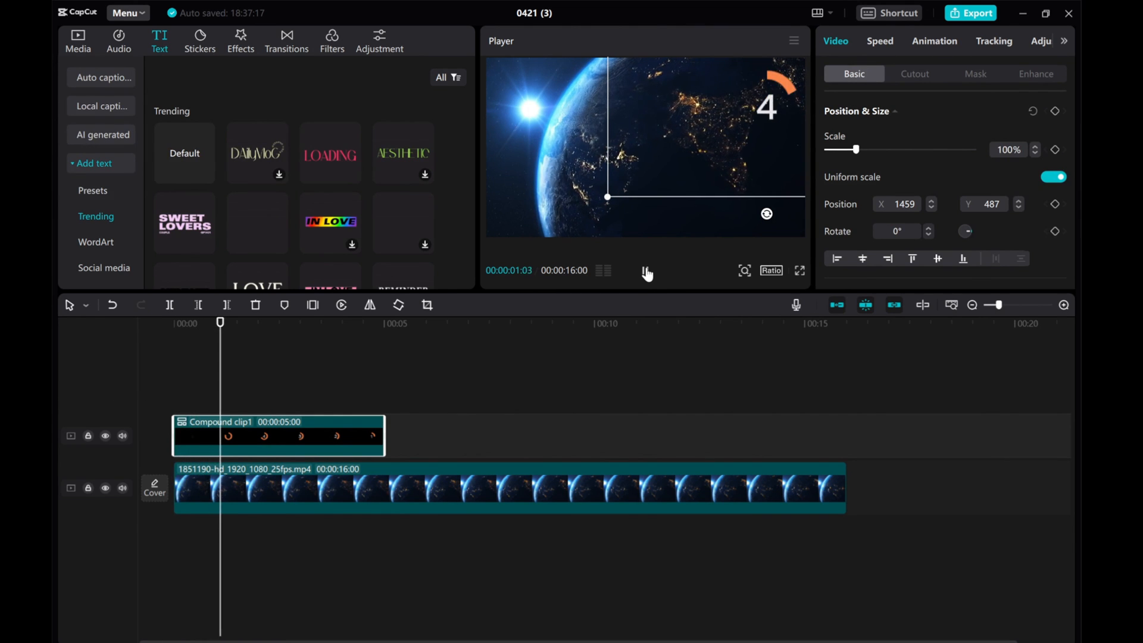